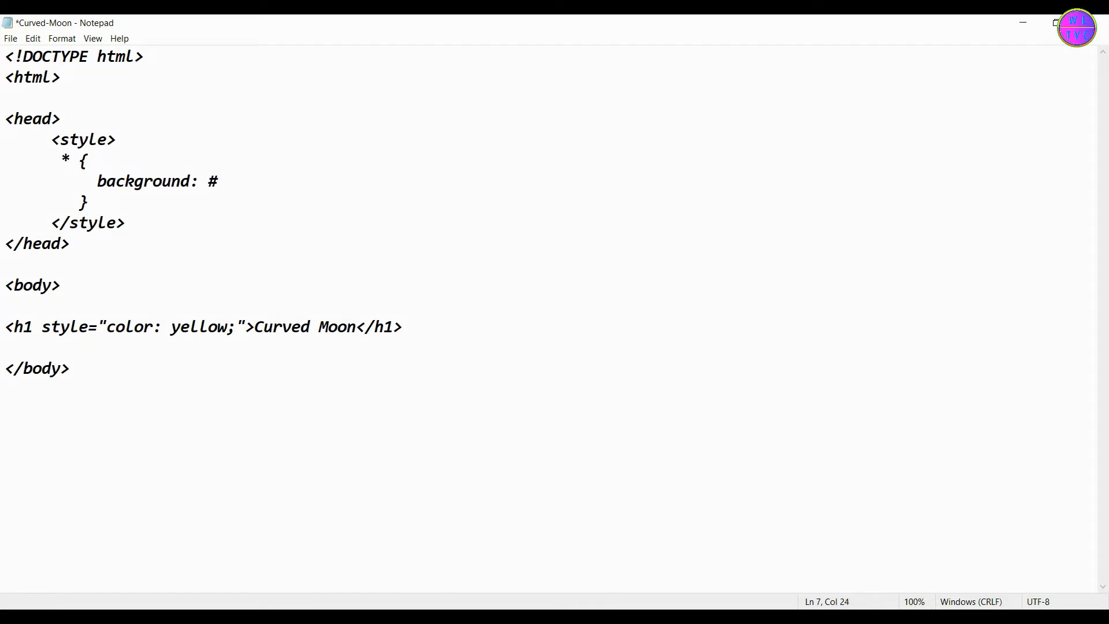
# - Set the body background to #315a78 and add a wrapper div containing a curved-moon div
pyautogui.write('315a78;')
pyautogui.write('<div class="wrapper">')
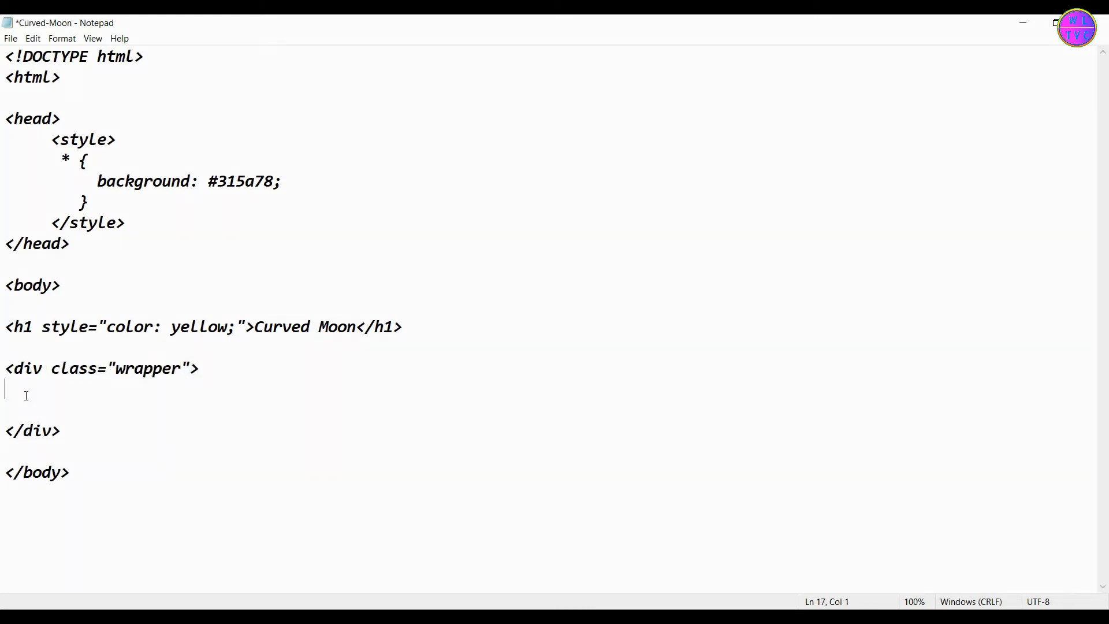
pyautogui.write('<')
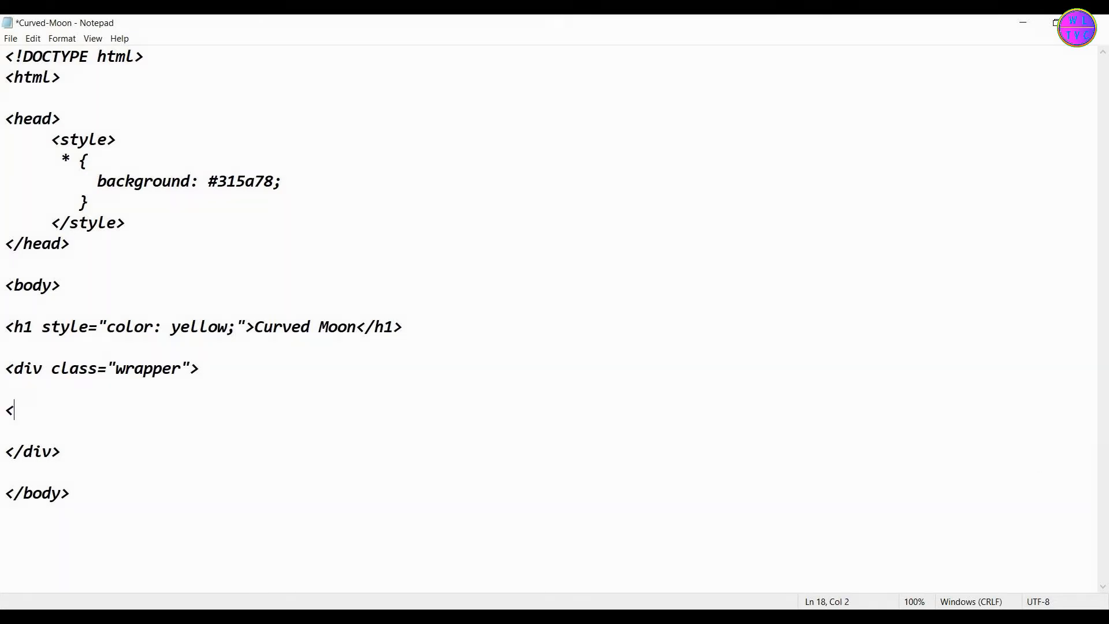
pyautogui.write('div class=cur></div>')
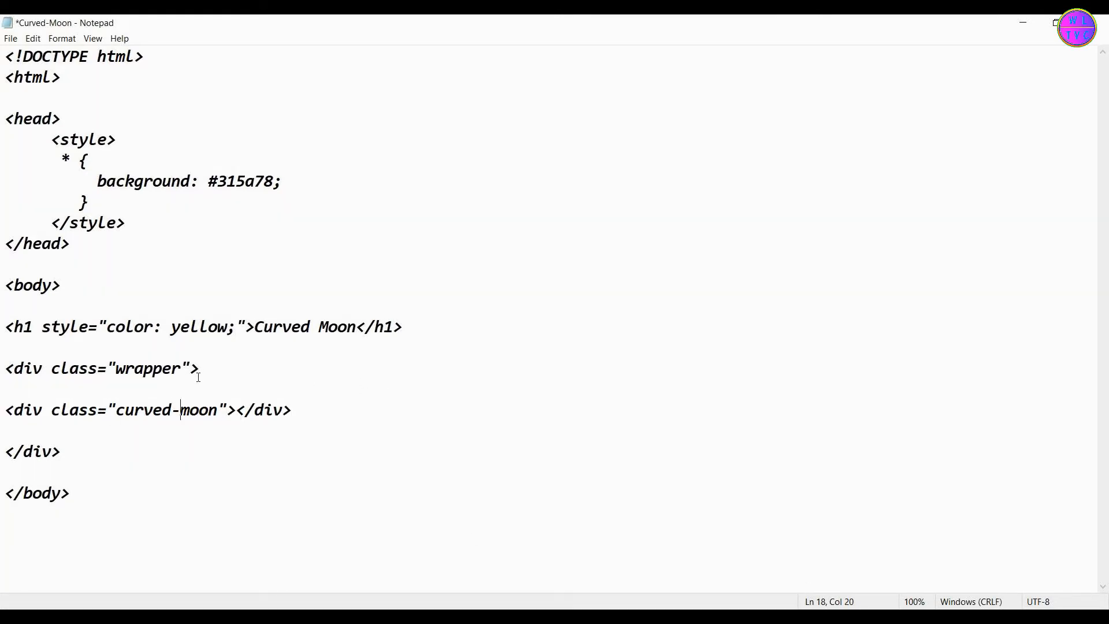
pyautogui.press('enter')
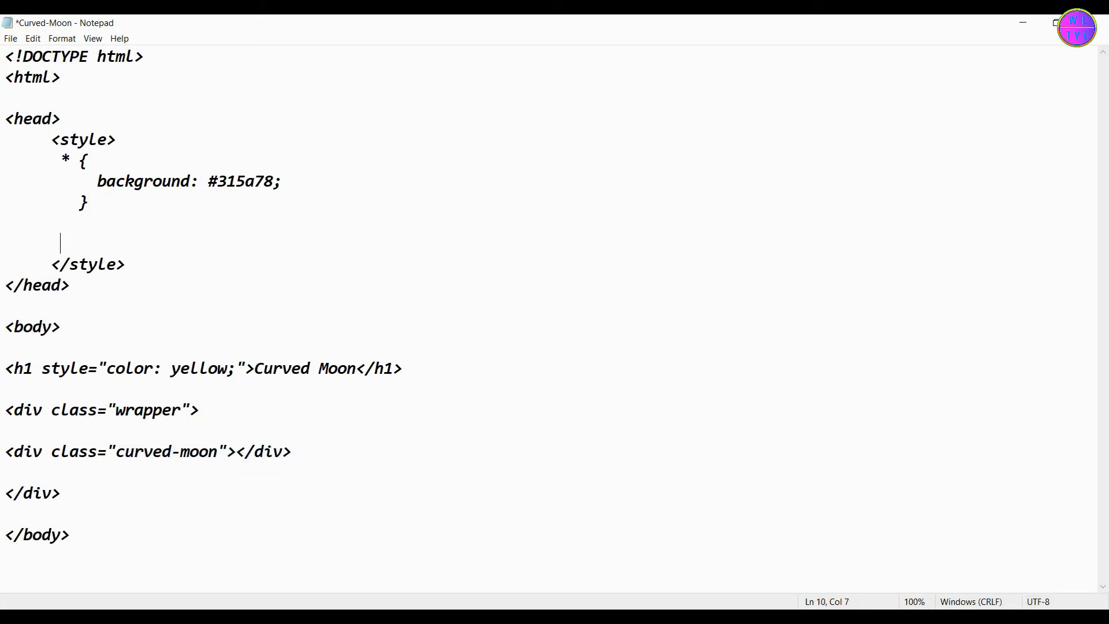
# - Write the .wrapper rule: height 800px, width 1200px, flex with align-items center
pyautogui.write('.wrapper {')
pyautogui.write('}')
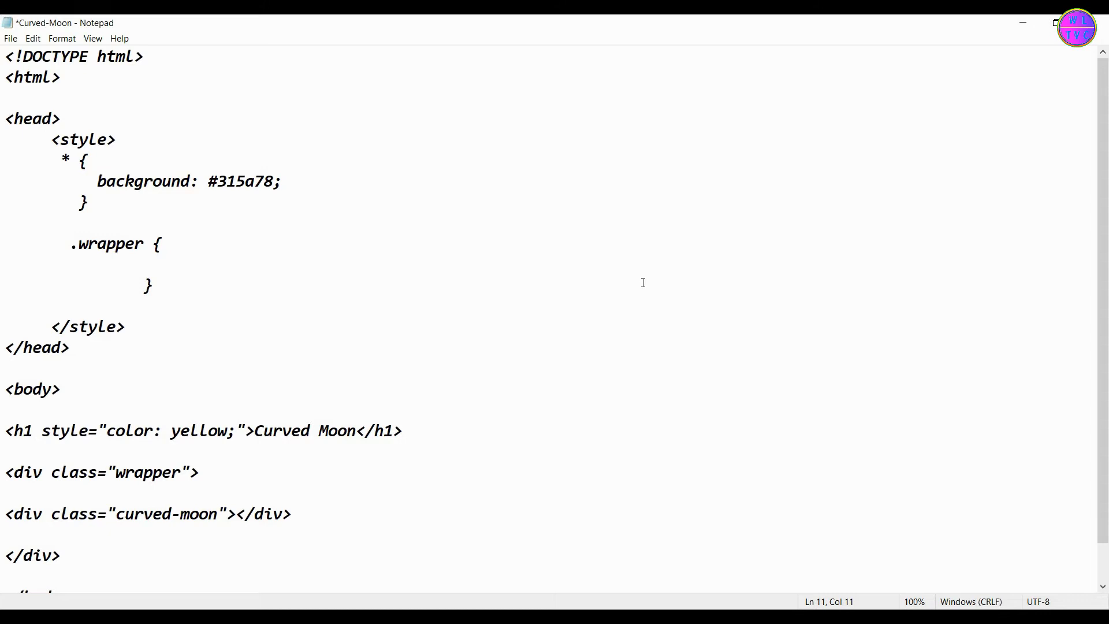
pyautogui.write('height: 800px;')
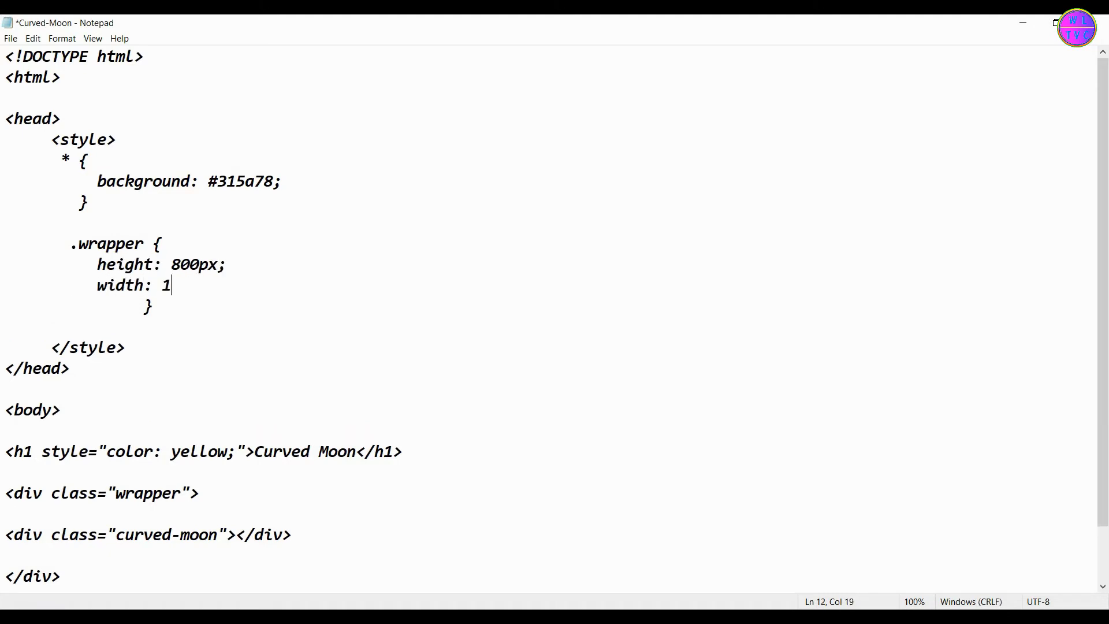
pyautogui.write('200px;')
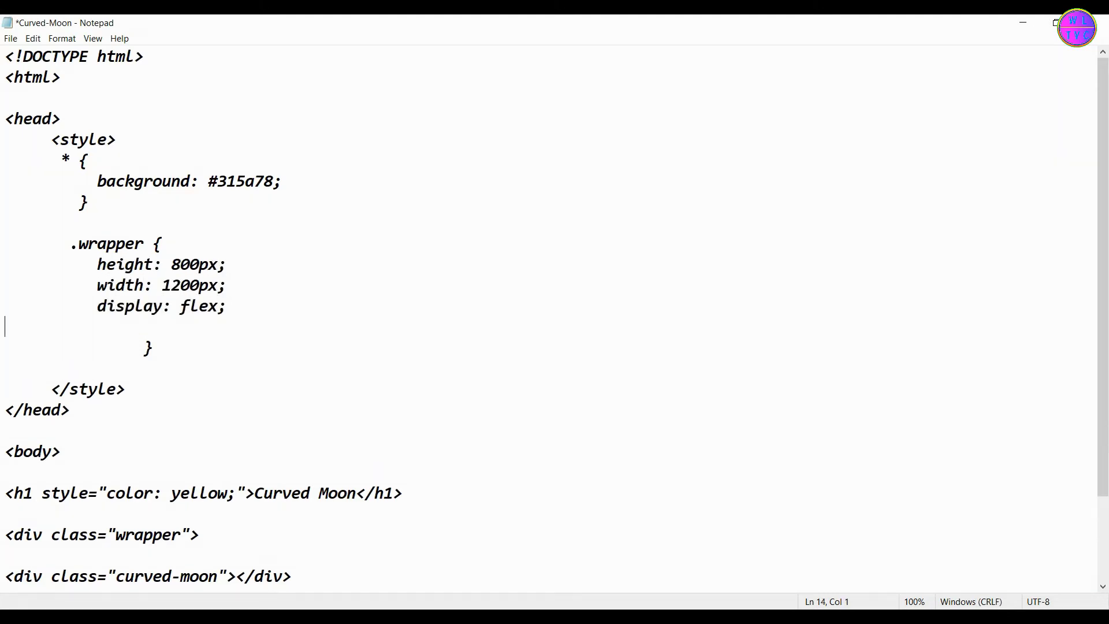
pyautogui.write('align-items: center;')
pyautogui.write('justify-content: center;')
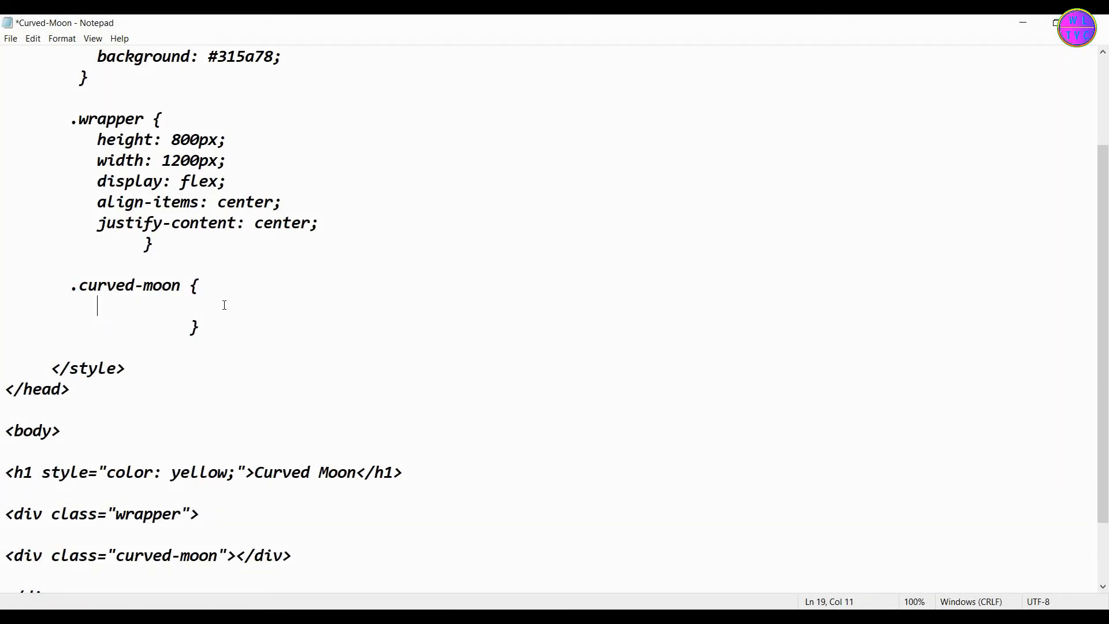
# - Give .curved-moon height 400px, width 400px and box-shadow 0px 0px 0px 8px #faf36b
pyautogui.write('height: 400px;')
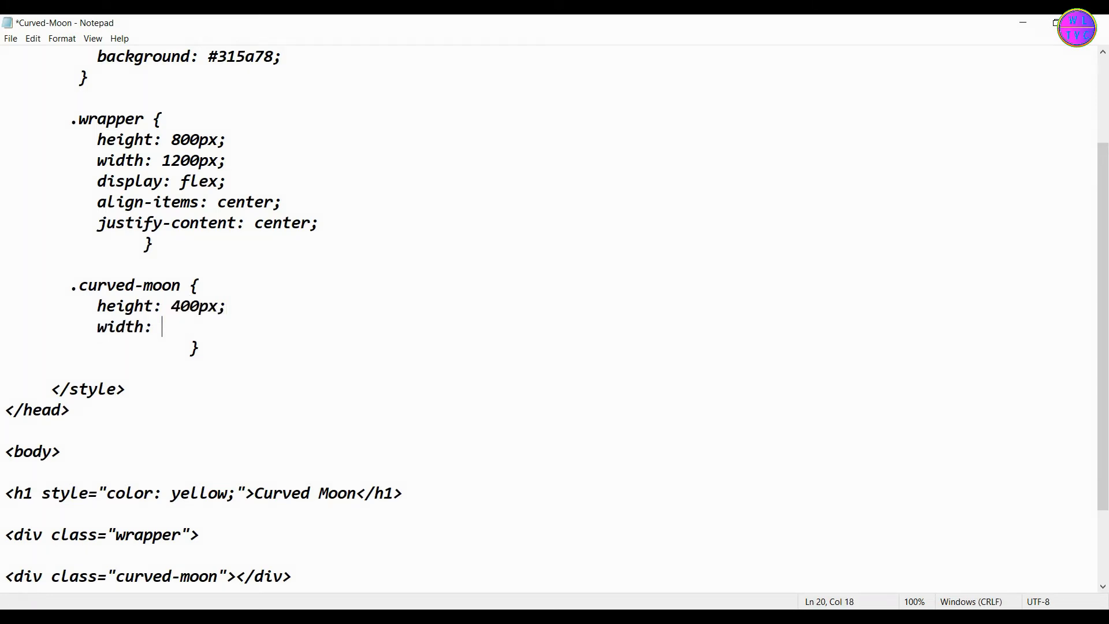
pyautogui.write('400px;')
pyautogui.write('box-shadow: 0px 0px 0px 8px #fa')
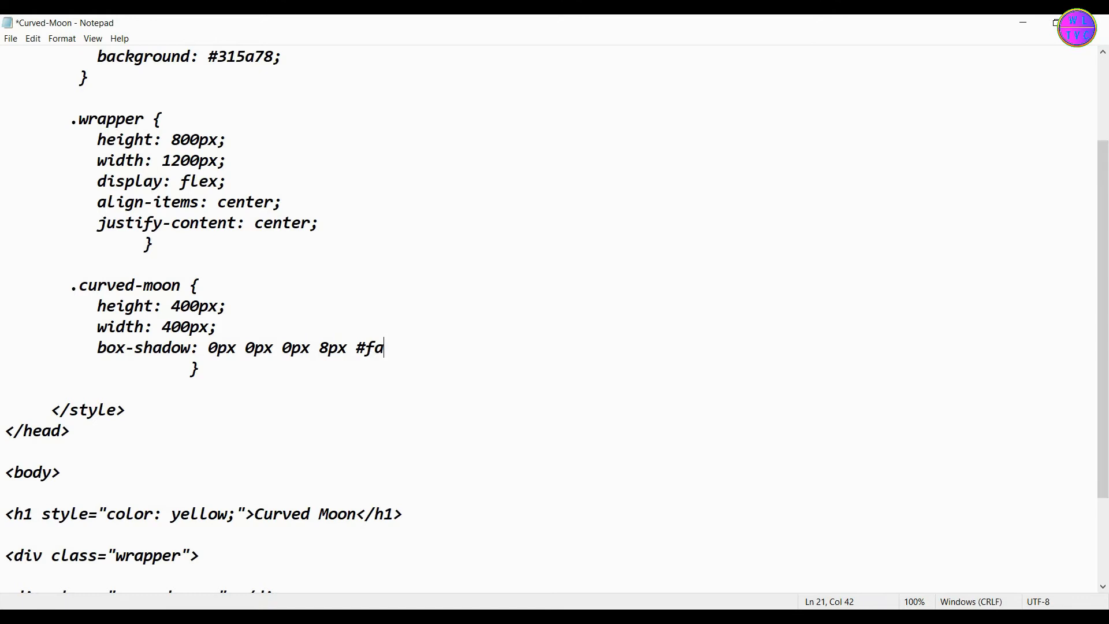
pyautogui.write('f36b;')
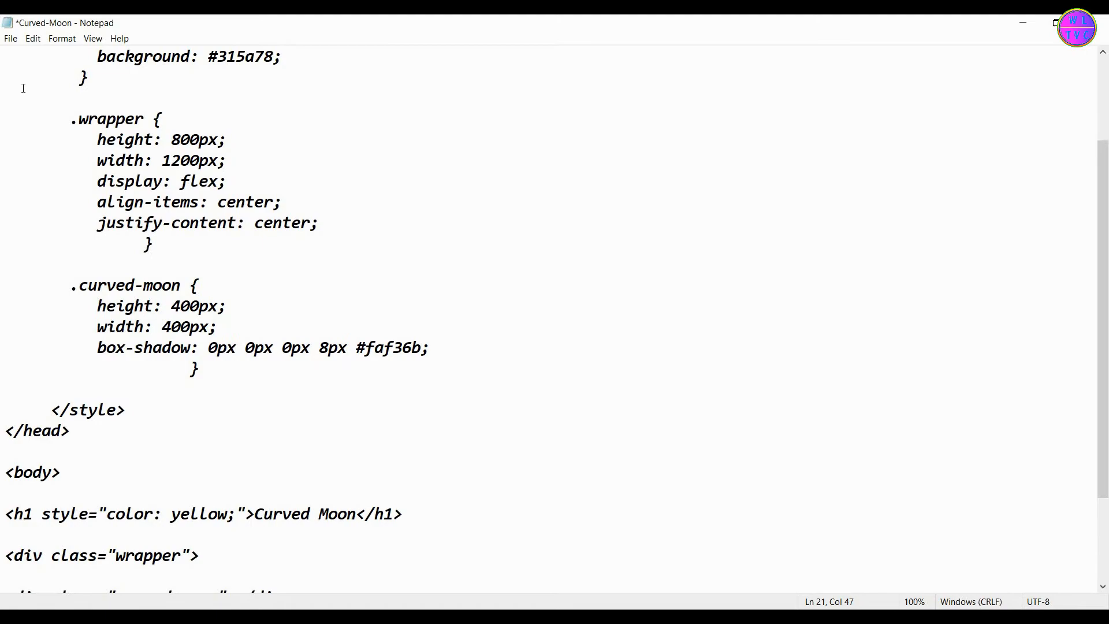
pyautogui.press('ctrl+s')
pyautogui.write('border-radius: 50')
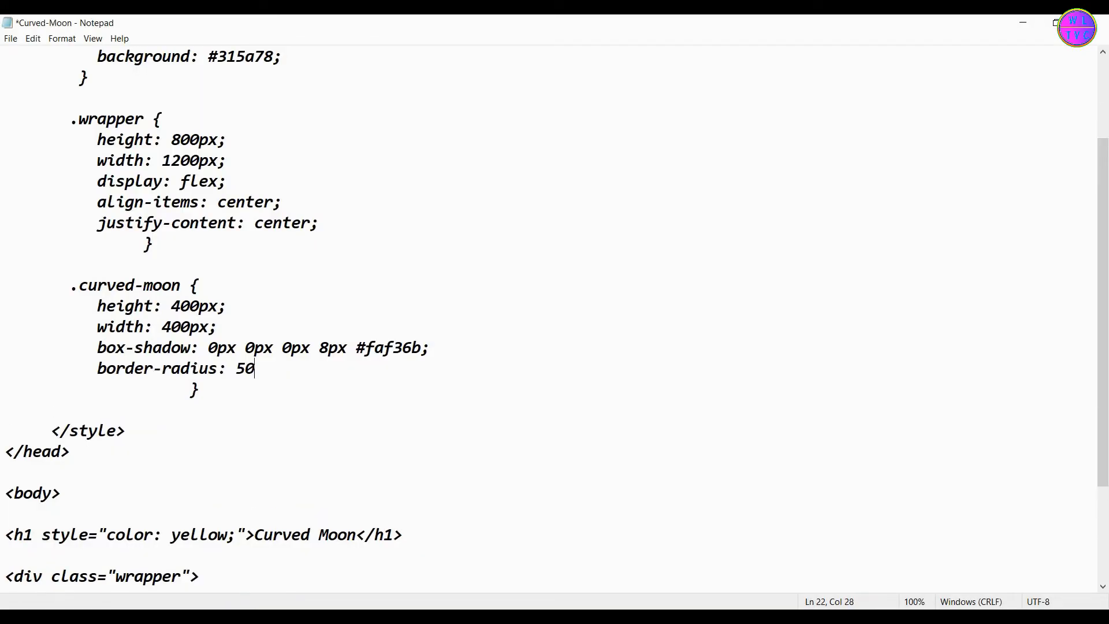
# - Finish border-radius 50% and change the box-shadow's first offset to 80px
pyautogui.click(10, 38)
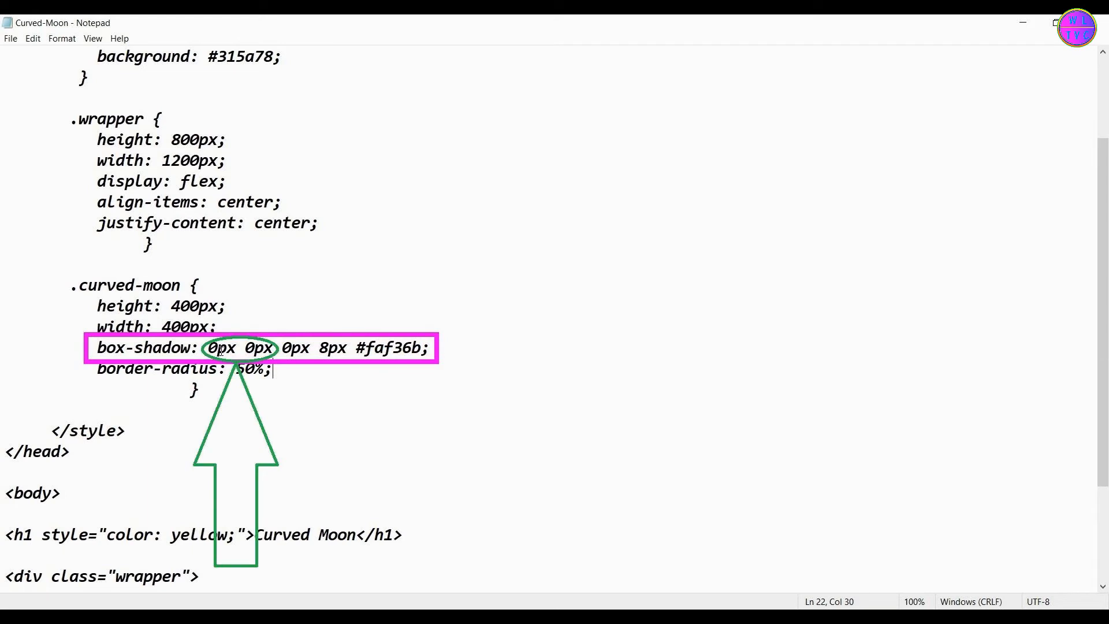
pyautogui.write('8px')
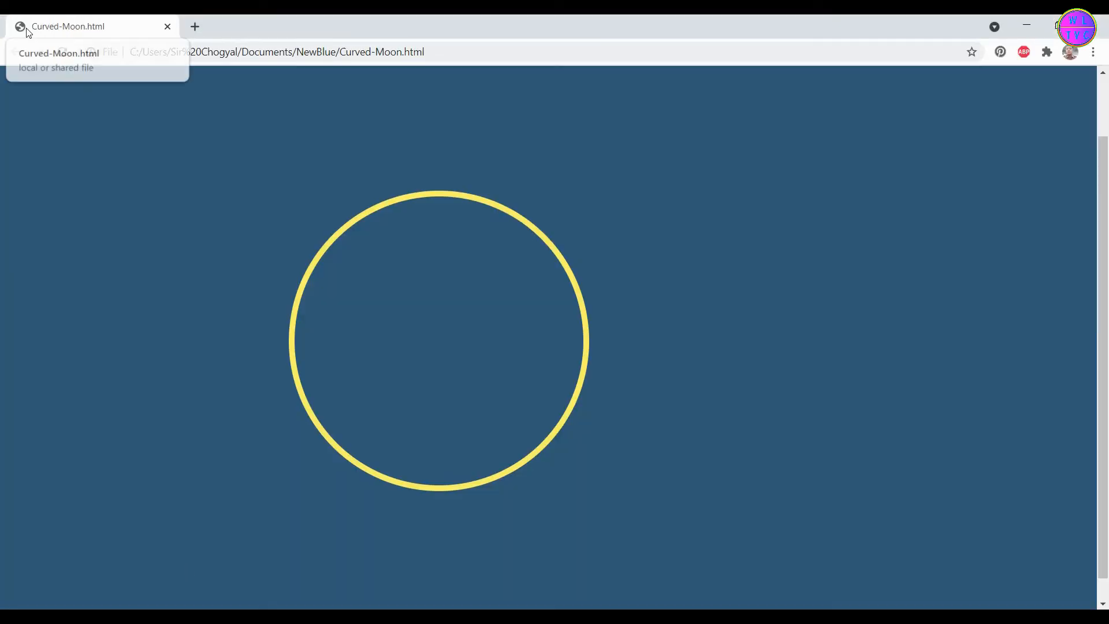
pyautogui.click(62, 52)
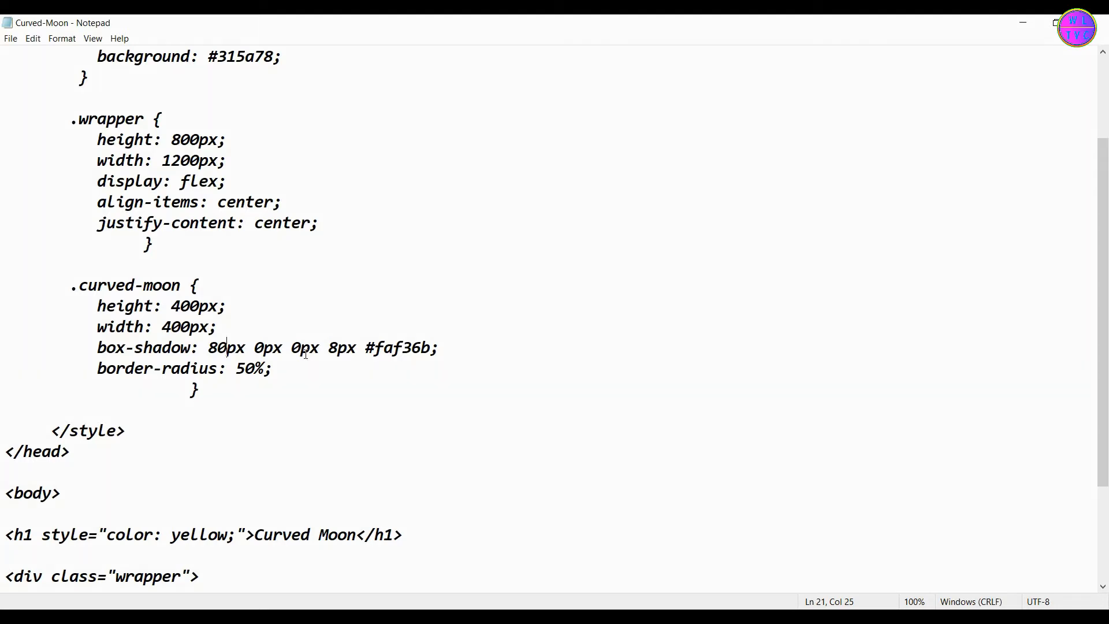
# - Try other blur and spread values, revert them, leaving box-shadow 80px 80px 0px 8px
pyautogui.write('30')
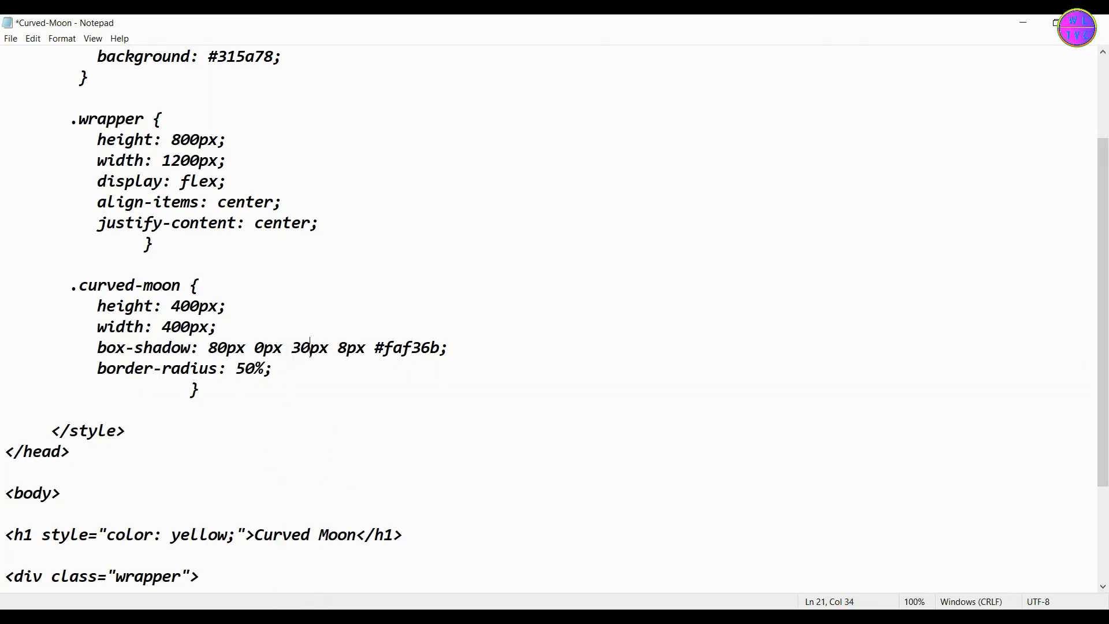
pyautogui.press('ctrl+s')
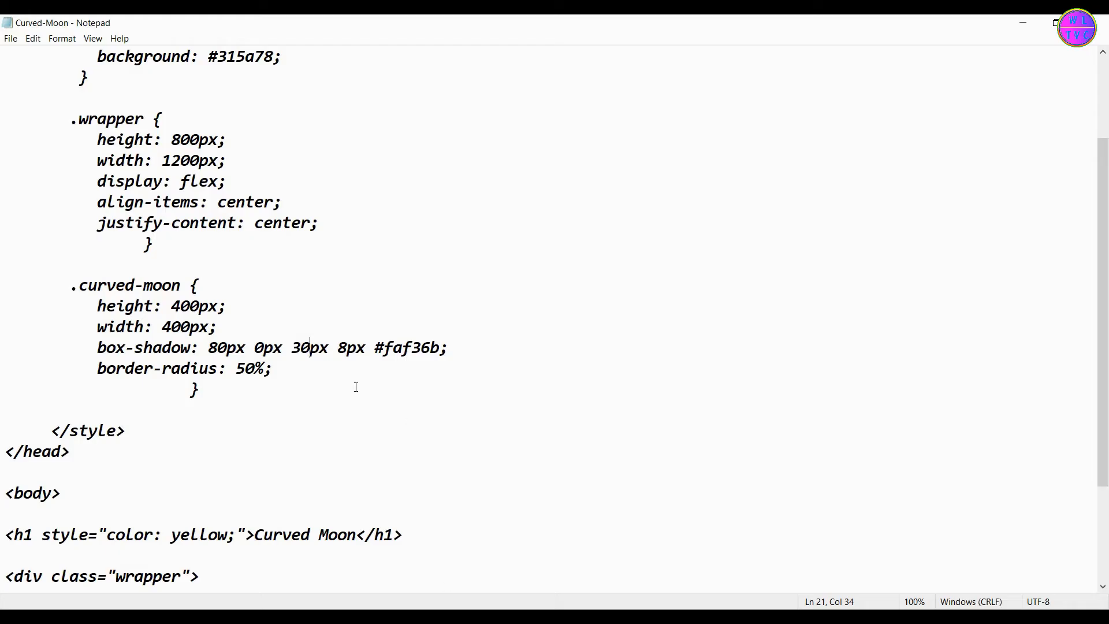
pyautogui.press('Backspace')
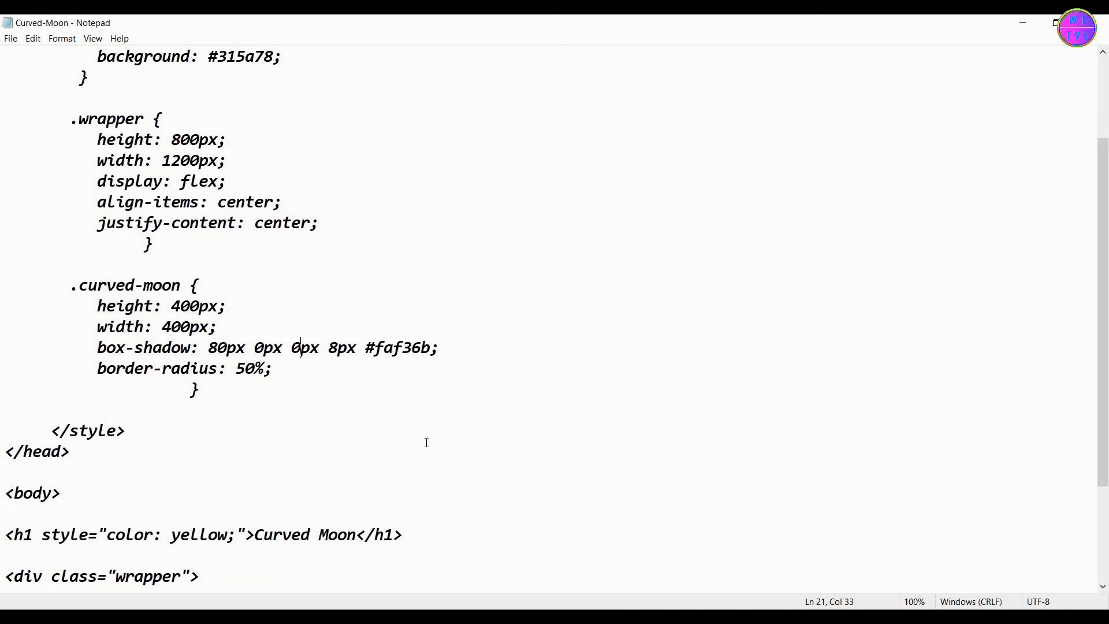
pyautogui.write('0')
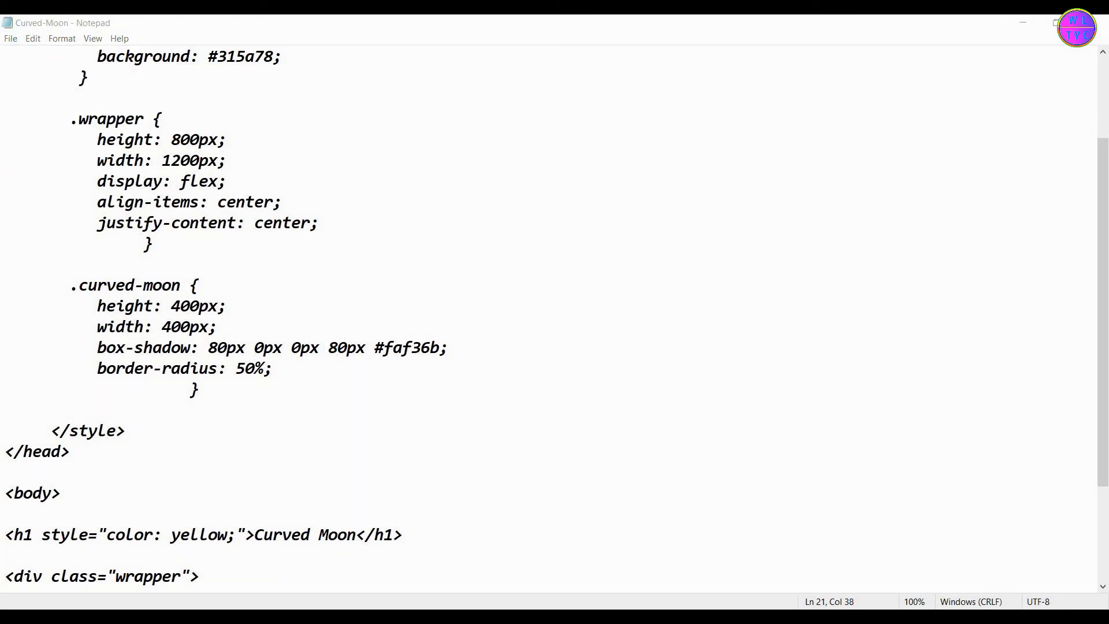
pyautogui.doubleClick(339, 348)
pyautogui.write('8')
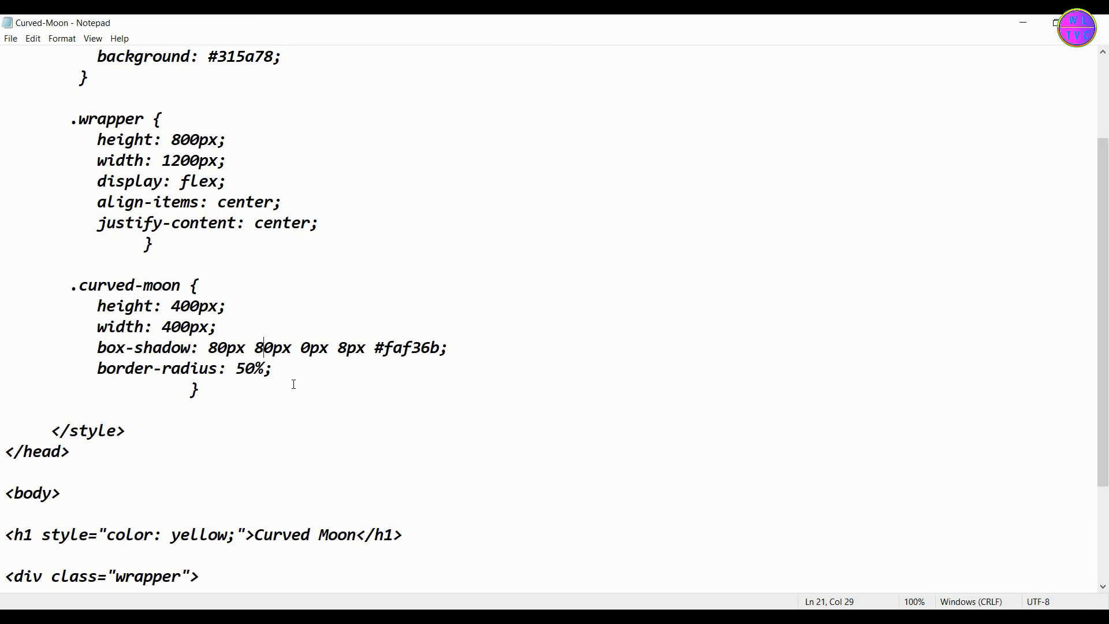
# - Save the -80px vertical offset via File > Save and refresh Chrome to show the crescent
pyautogui.click(10, 38)
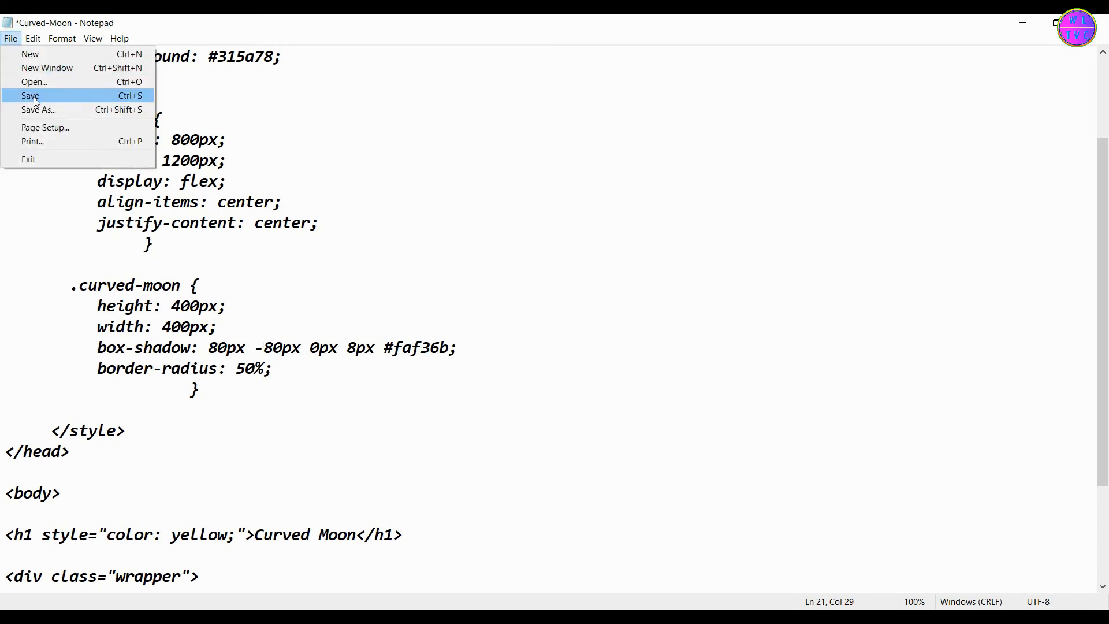
pyautogui.click(30, 96)
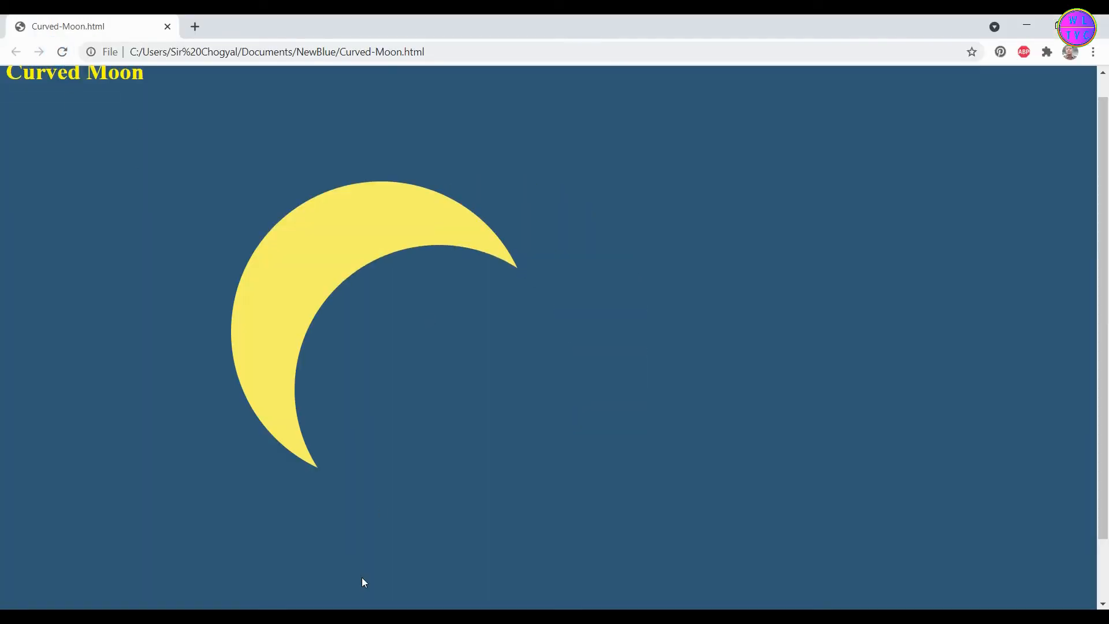
pyautogui.click(10, 38)
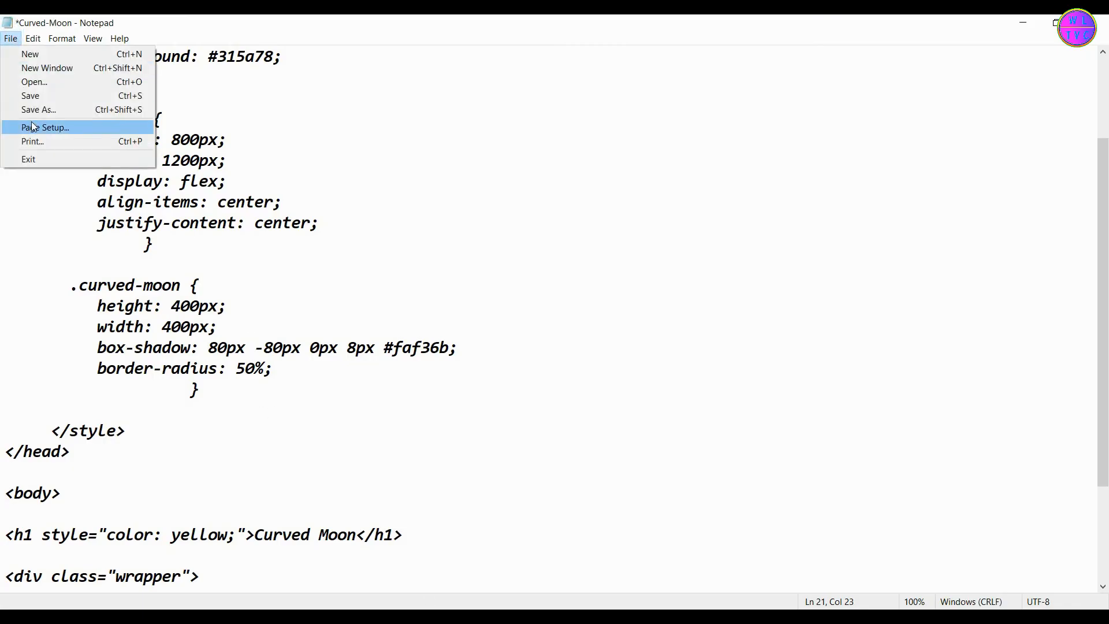
pyautogui.click(265, 348)
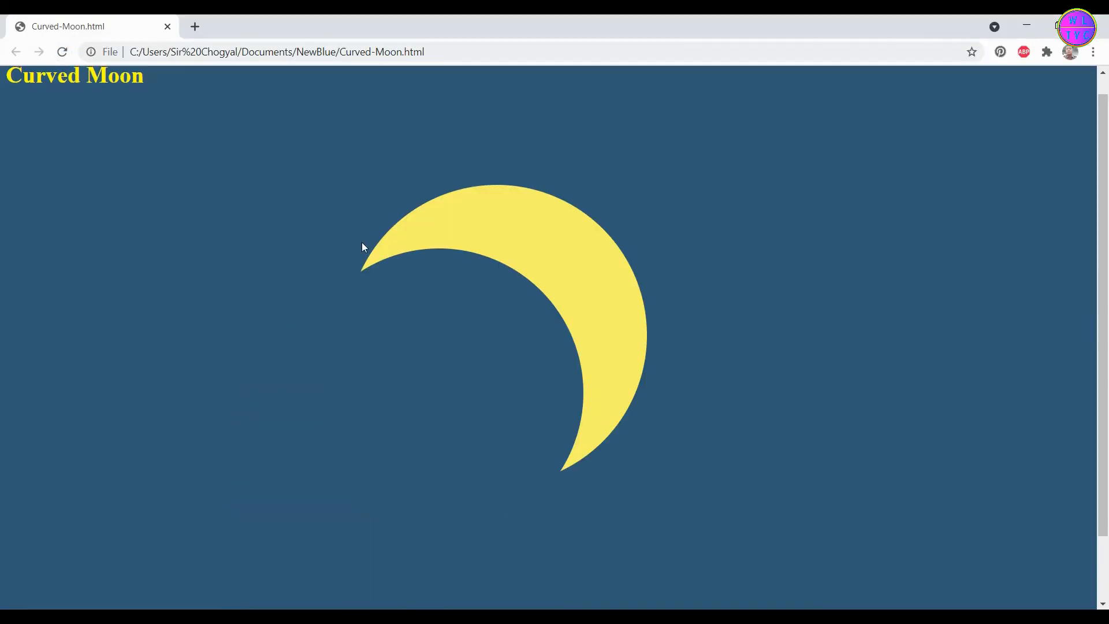
pyautogui.moveTo(357, 252)
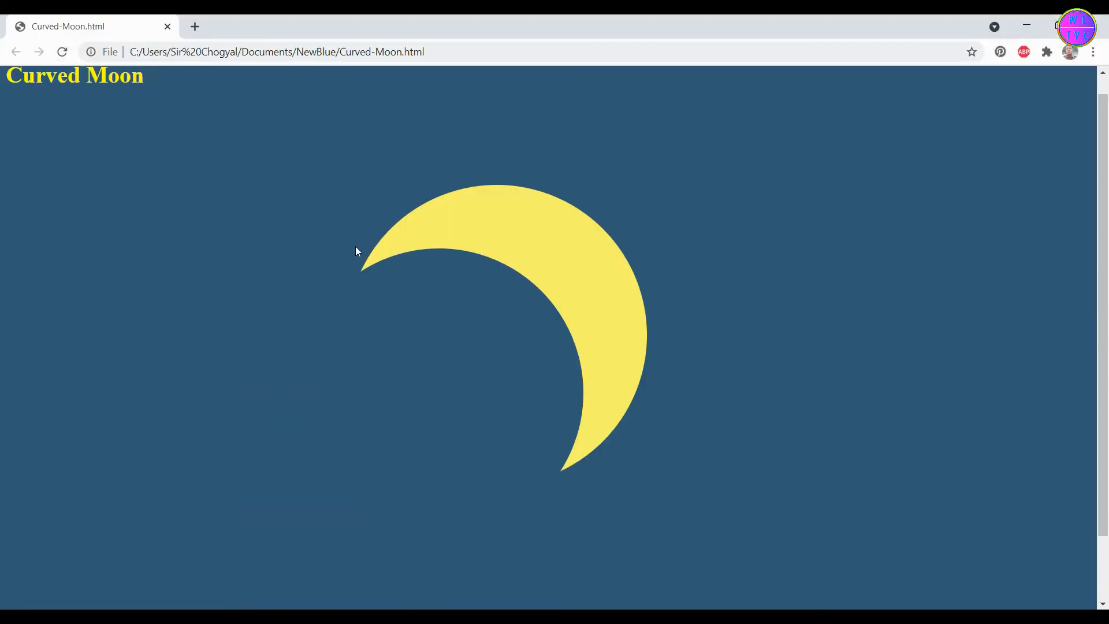
pyautogui.moveTo(379, 249)
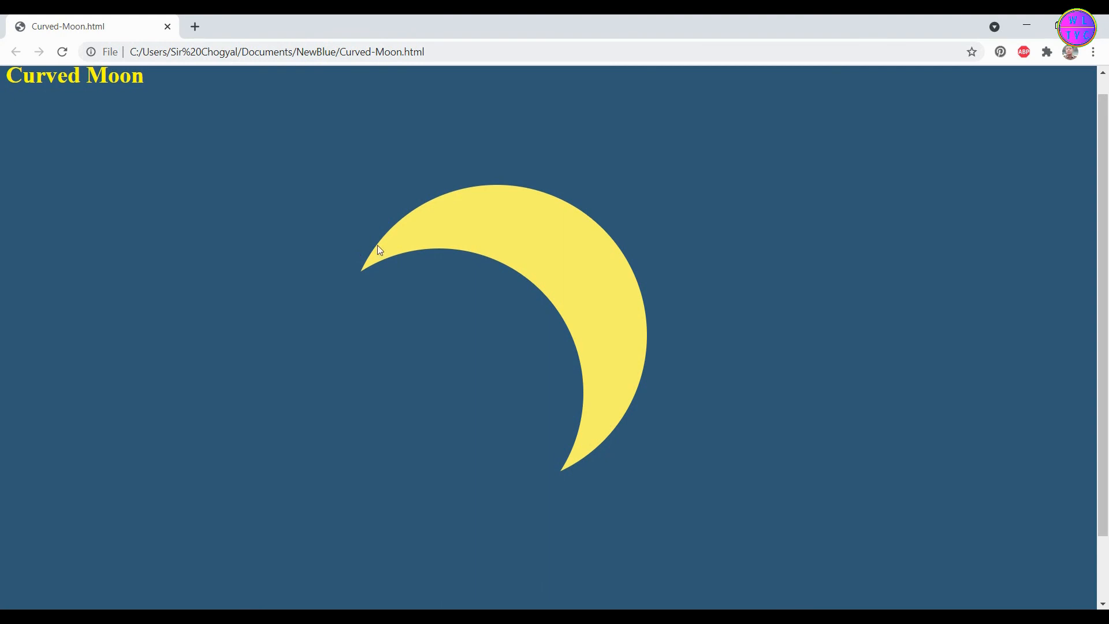